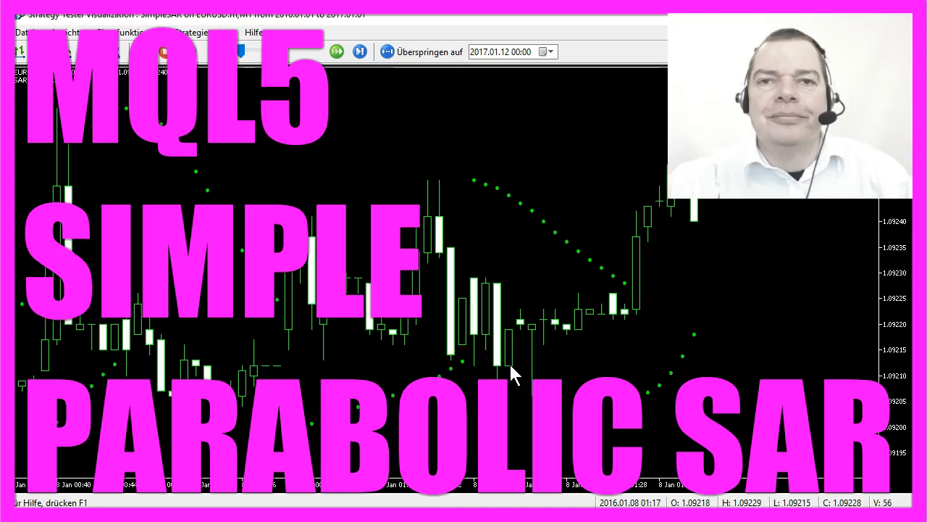
Close the EURUSD M1 Parabolic SAR visualization chart and point at the MetaEditor toolbar button.
left_click(360, 51)
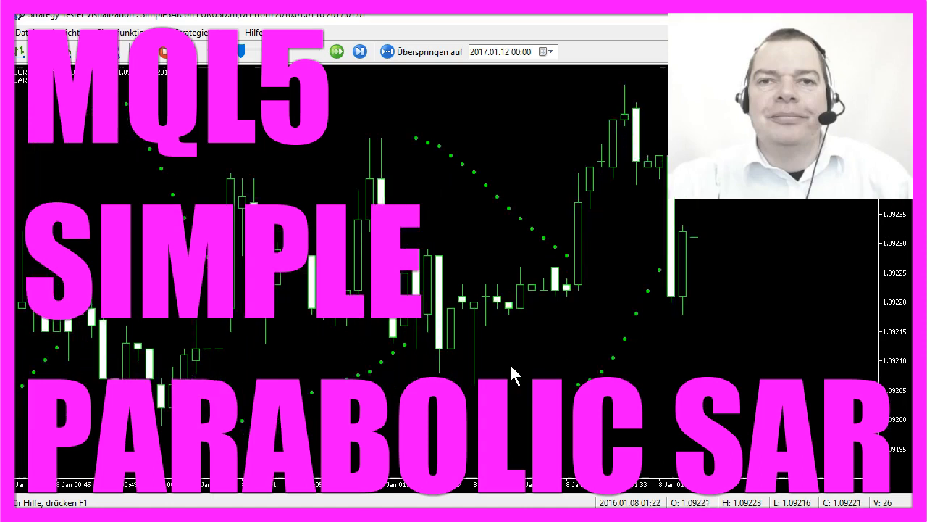
left_click(142, 52)
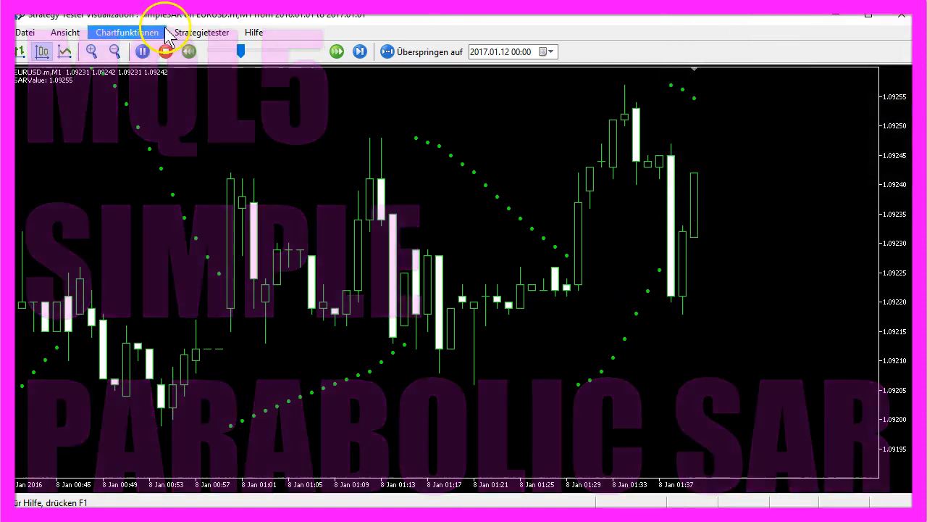
left_click(142, 50)
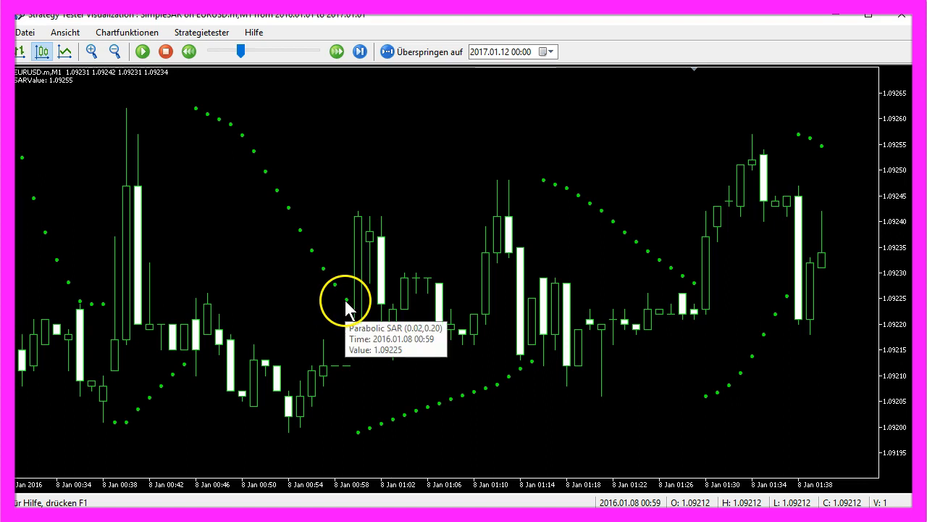
mouse_move(199, 116)
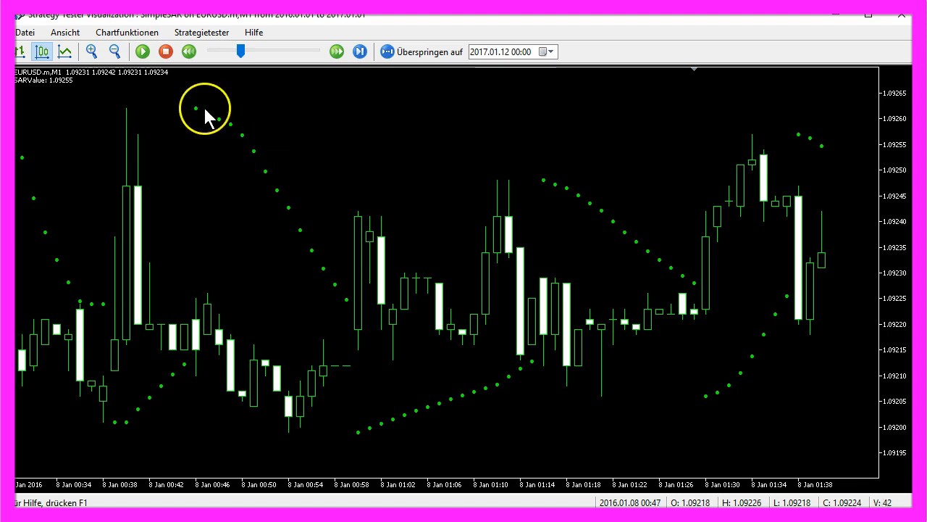
mouse_move(362, 442)
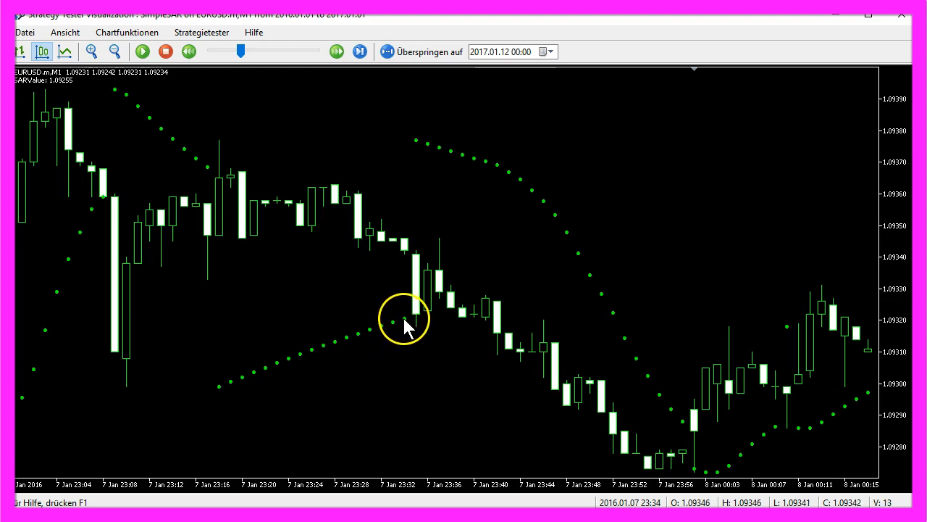
mouse_move(416, 145)
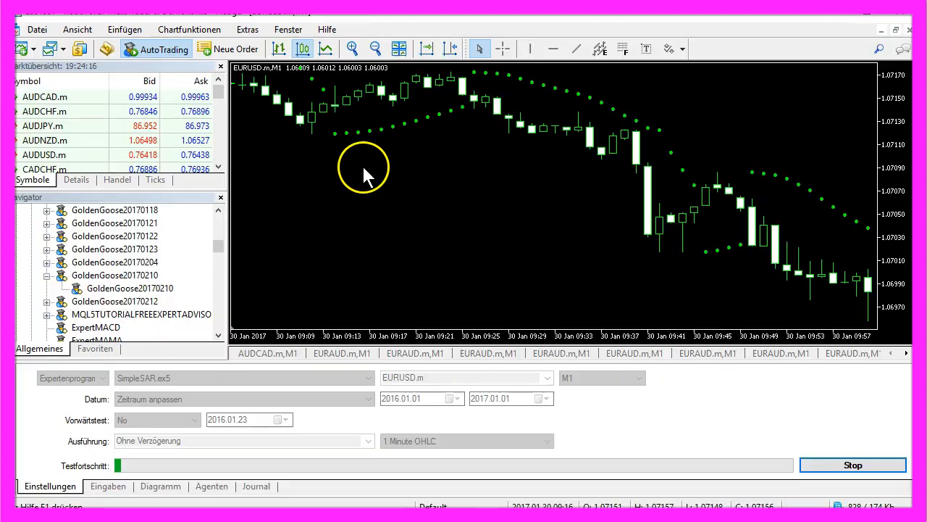
mouse_move(106, 49)
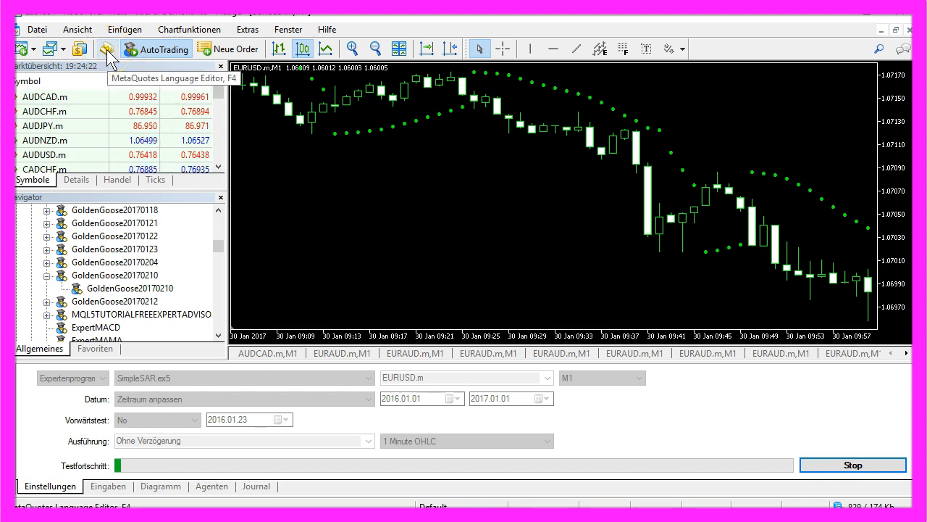
Create a new template Expert Advisor named SimpleSAR through the File > New wizard.
left_click(106, 48)
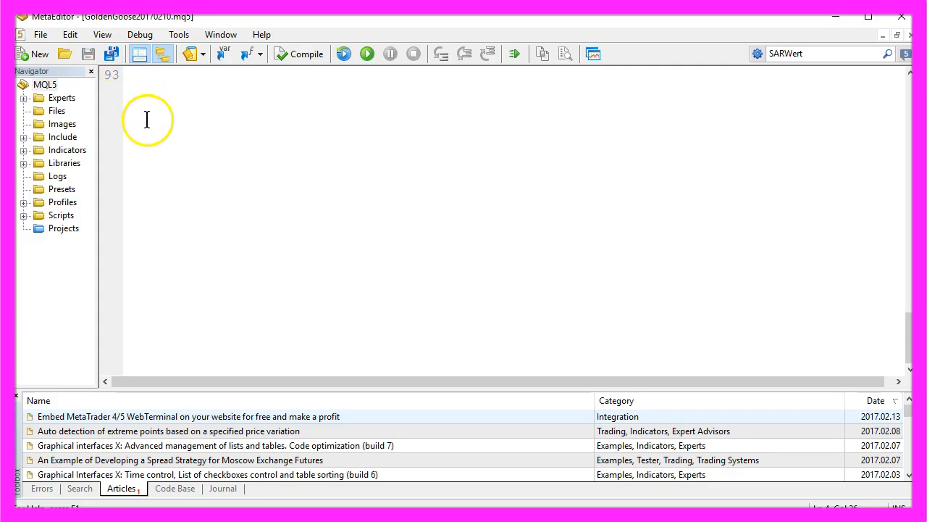
left_click(40, 34)
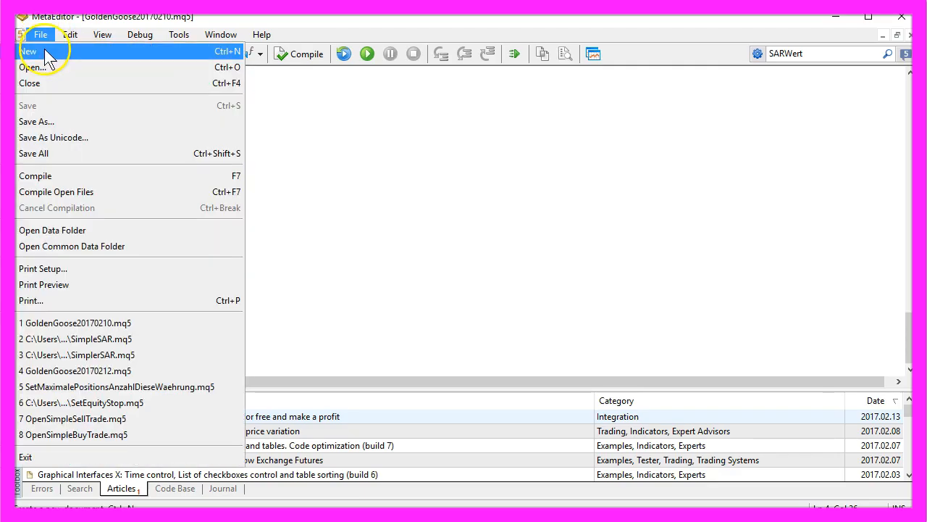
left_click(29, 51)
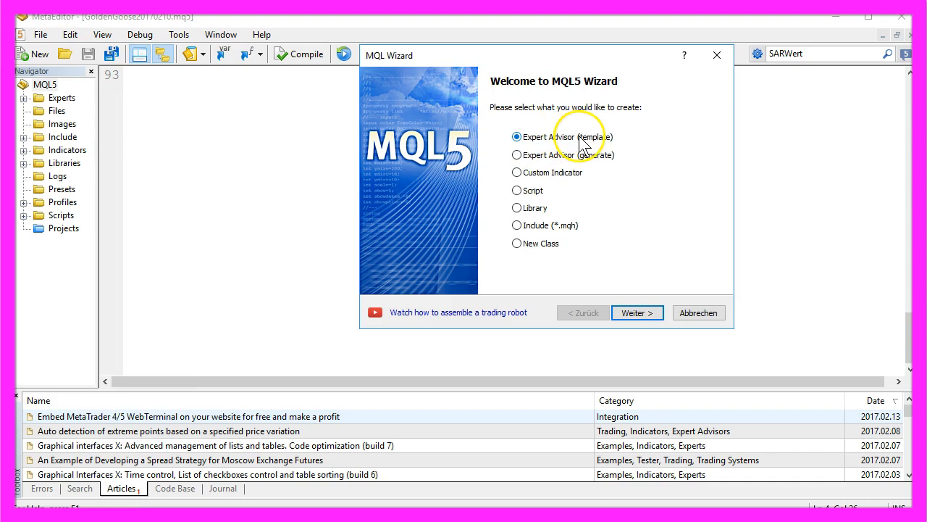
mouse_move(636, 313)
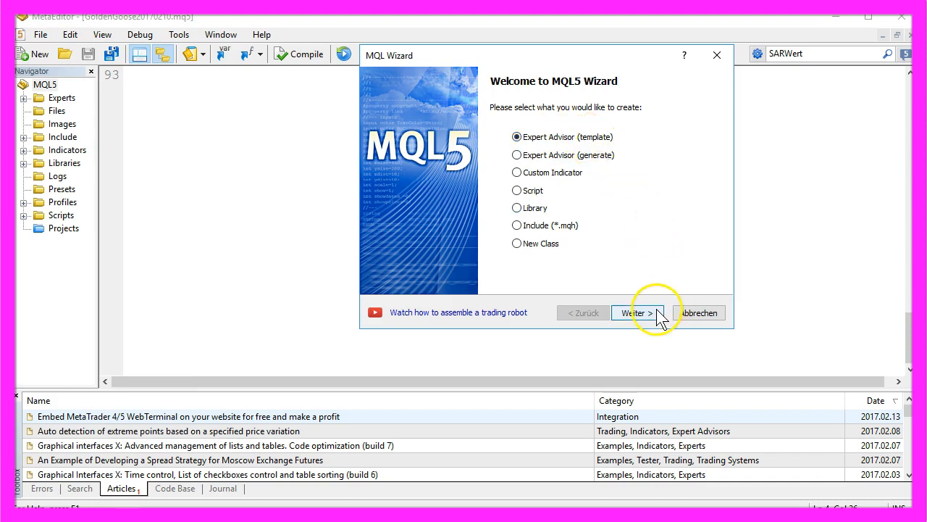
left_click(637, 312)
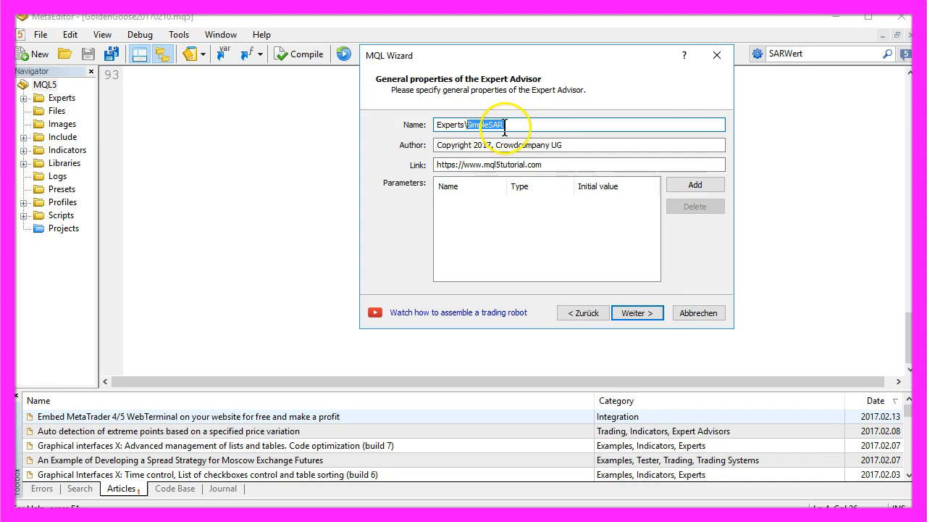
left_click(637, 313)
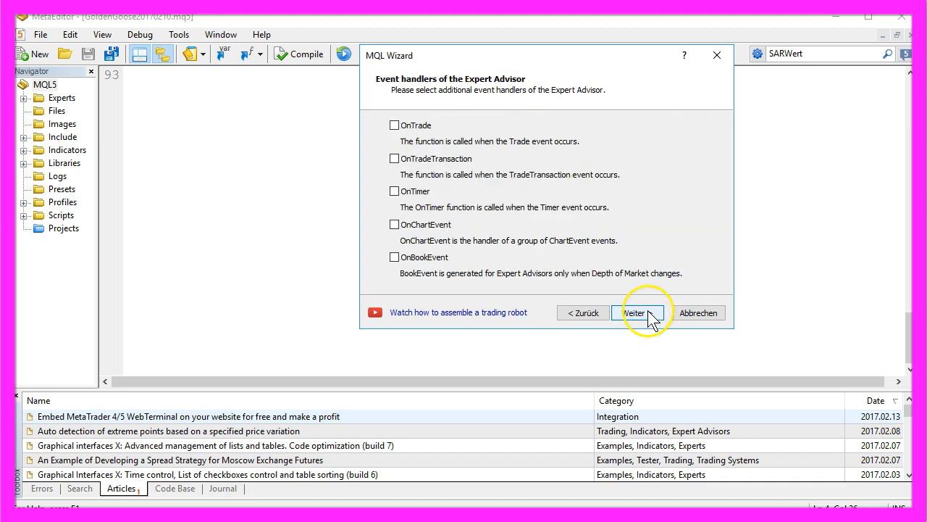
left_click(636, 312)
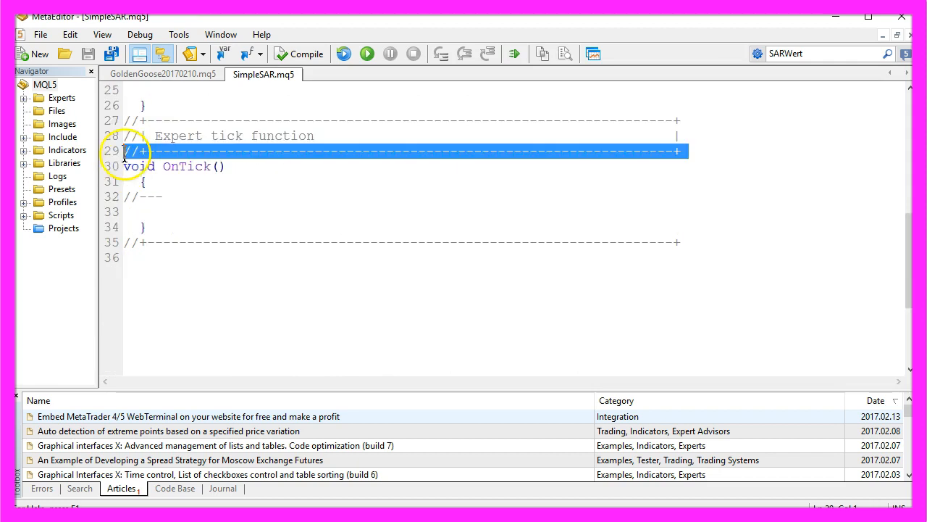
Delete the header comments and declare double mySARArray[] inside OnTick.
key("ctrl+a")
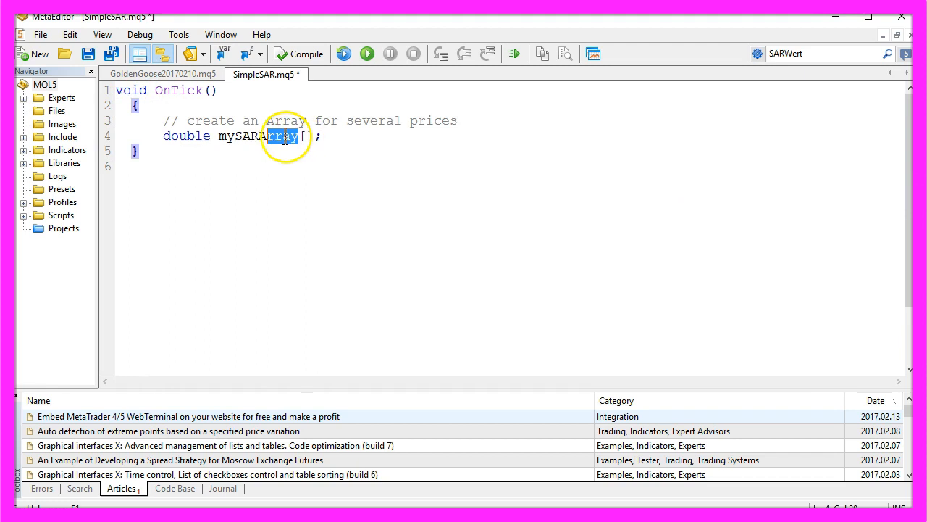
double_click(258, 137)
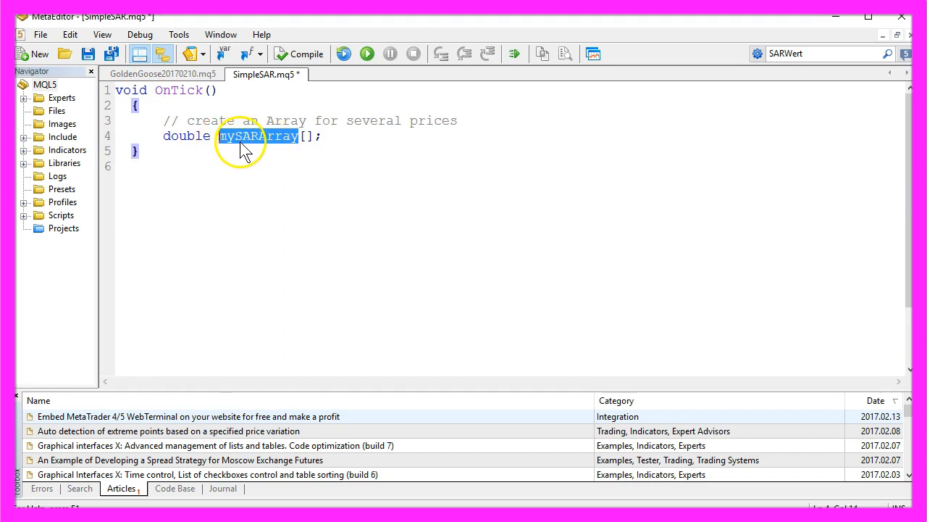
left_click(322, 136)
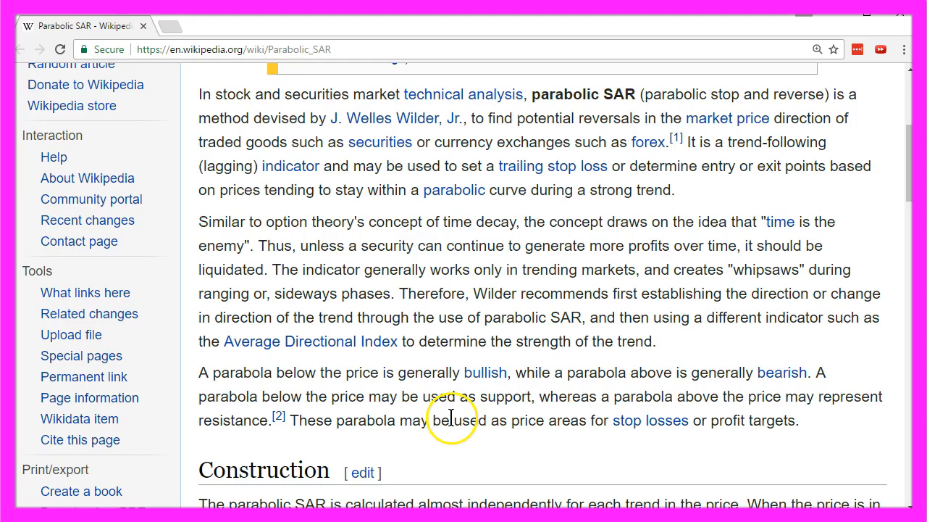
mouse_move(170, 48)
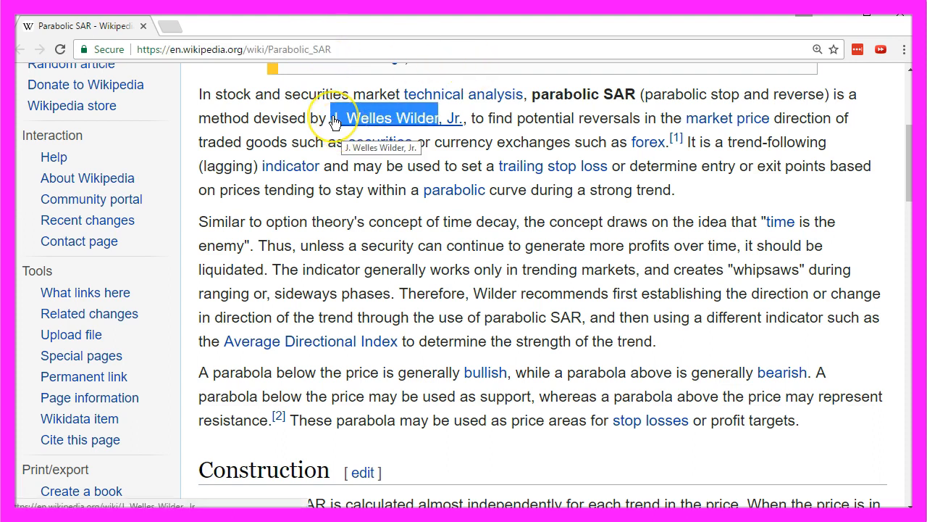
mouse_move(449, 118)
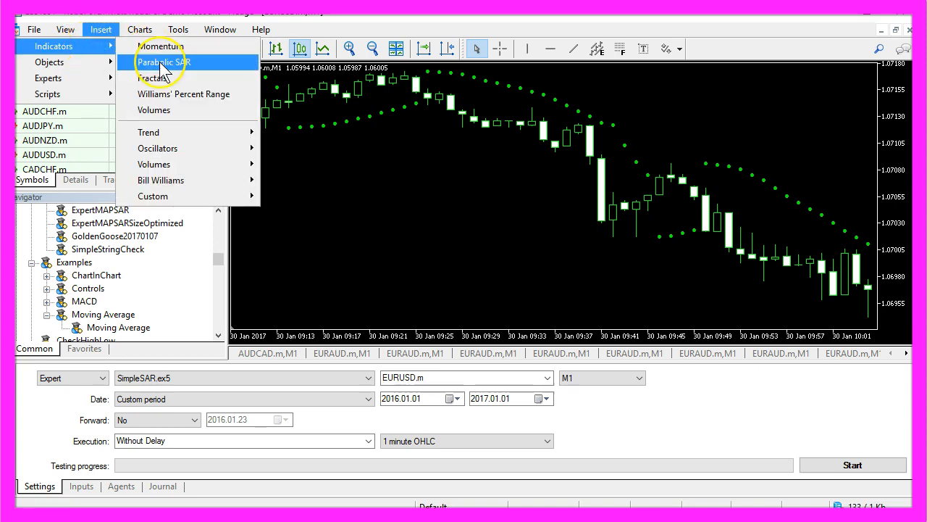
mouse_move(196, 102)
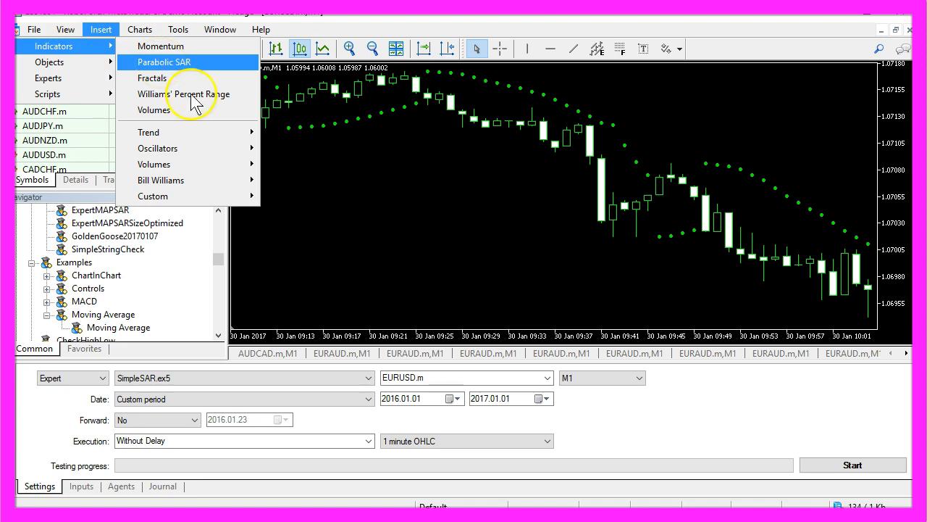
Add Parabolic SAR to the EURUSD chart and review its Step 0.02 and Maximum 0.2.
left_click(281, 150)
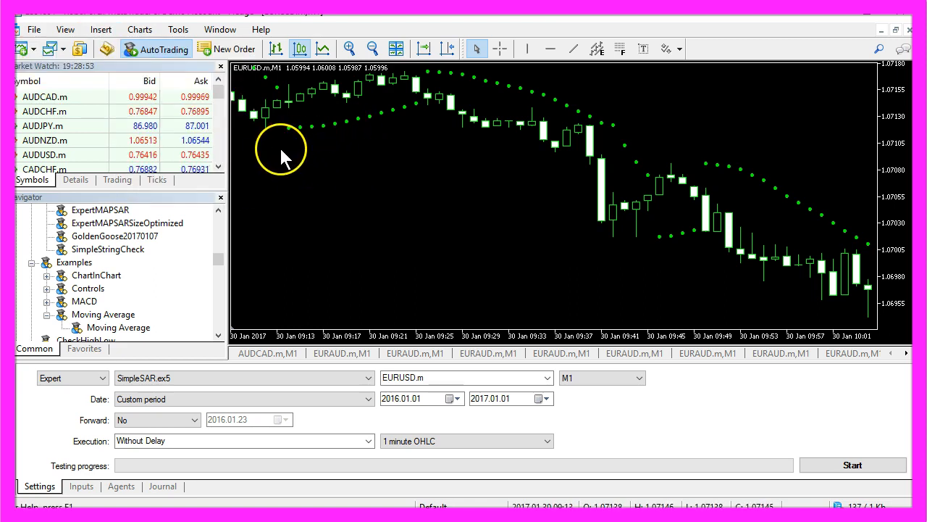
mouse_move(373, 119)
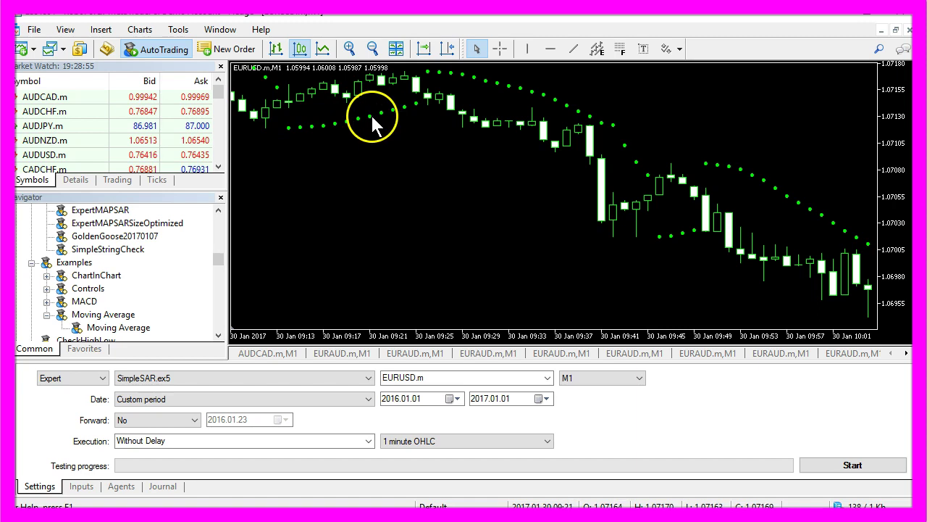
right_click(372, 115)
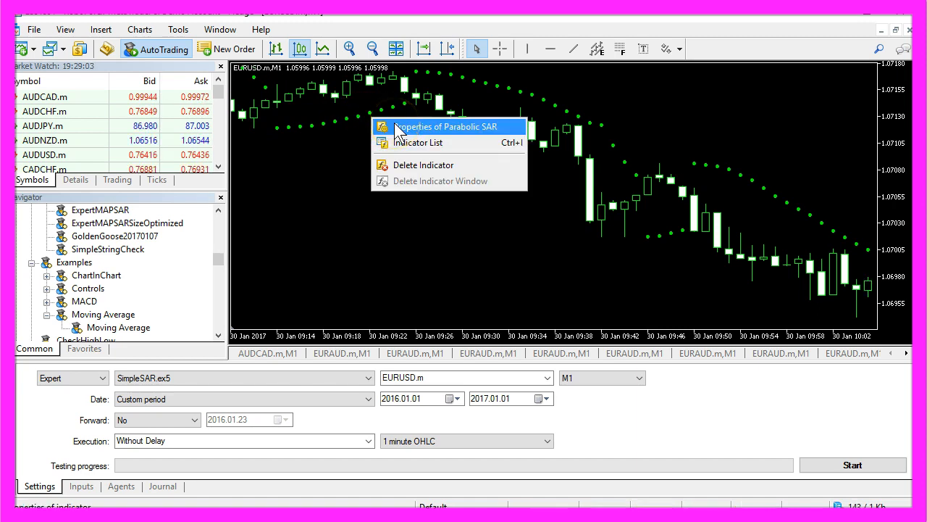
left_click(446, 126)
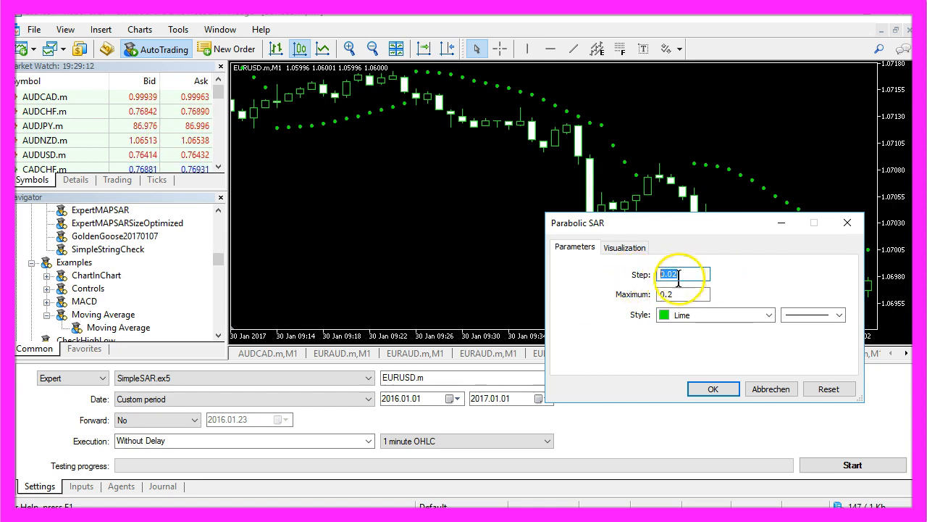
left_click(681, 294)
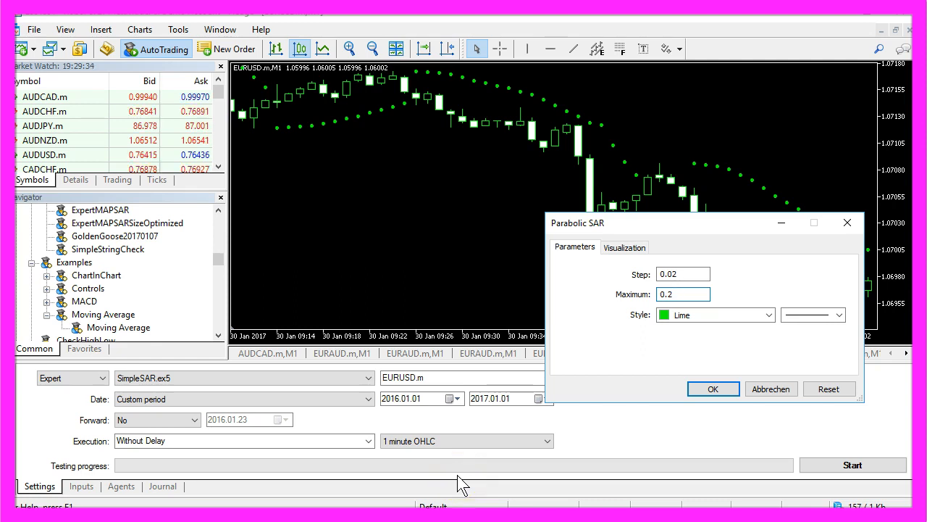
left_click(680, 293)
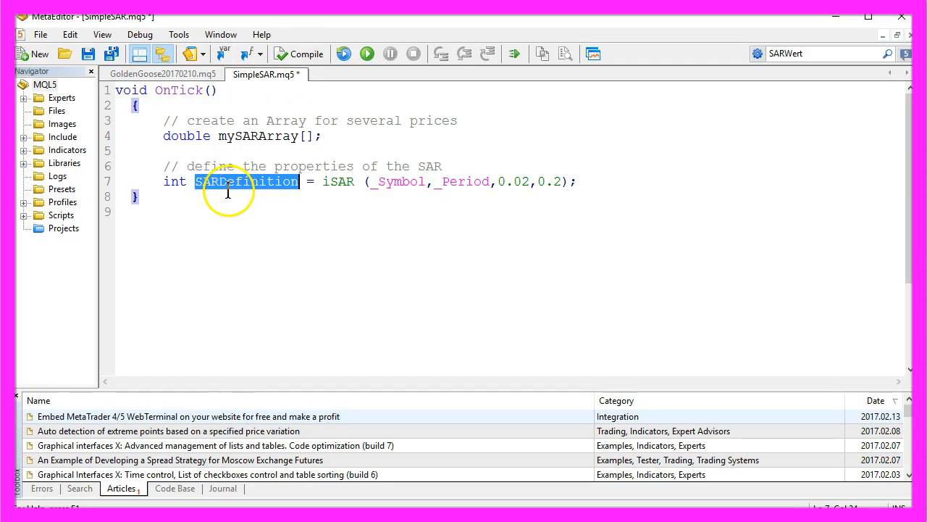
Go over the SARDefinition iSAR handle built from _Symbol and _Period.
double_click(337, 181)
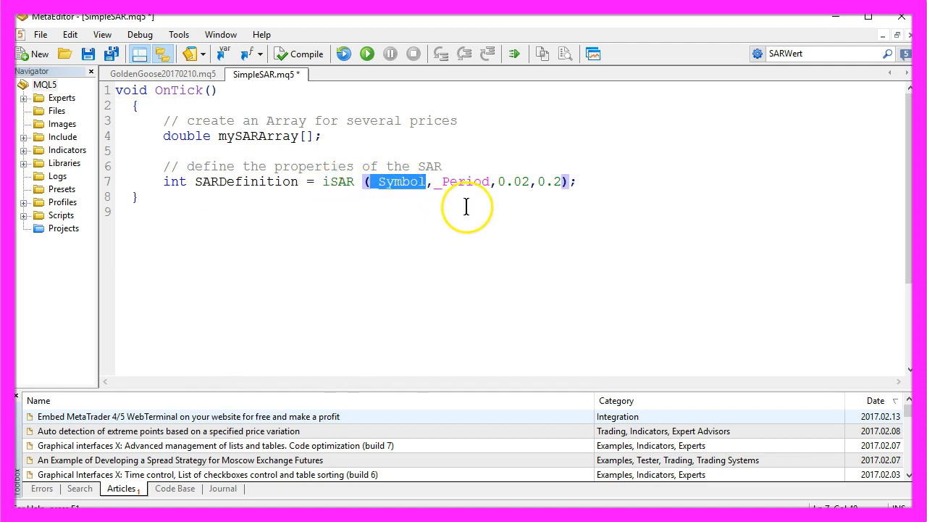
double_click(465, 181)
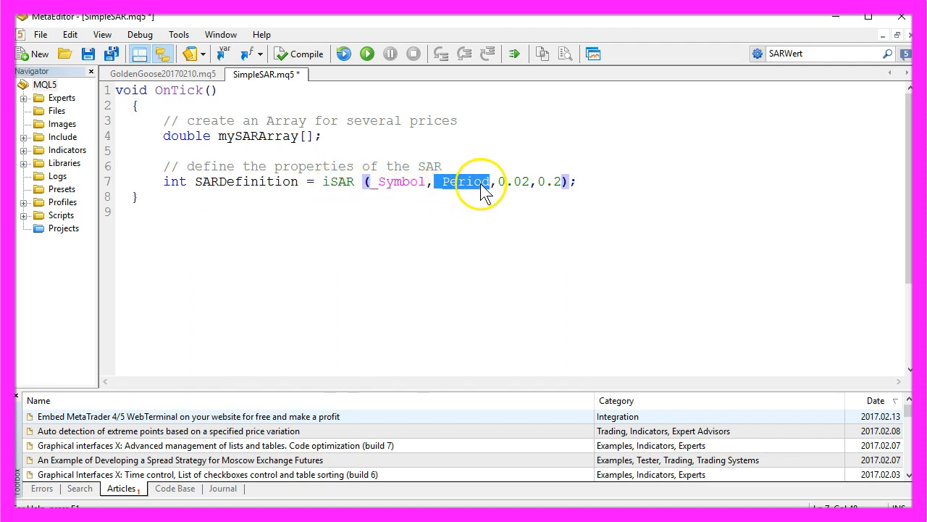
double_click(513, 181)
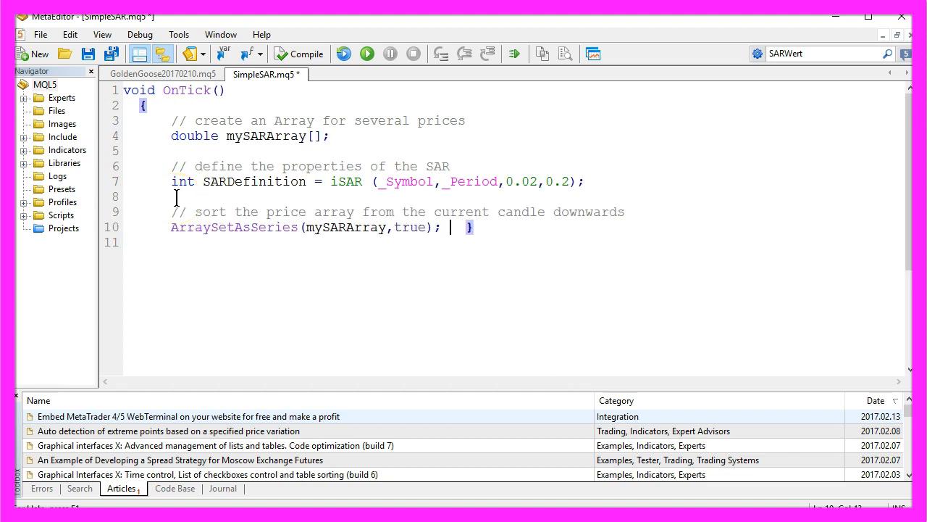
left_click_drag(202, 211, 551, 212)
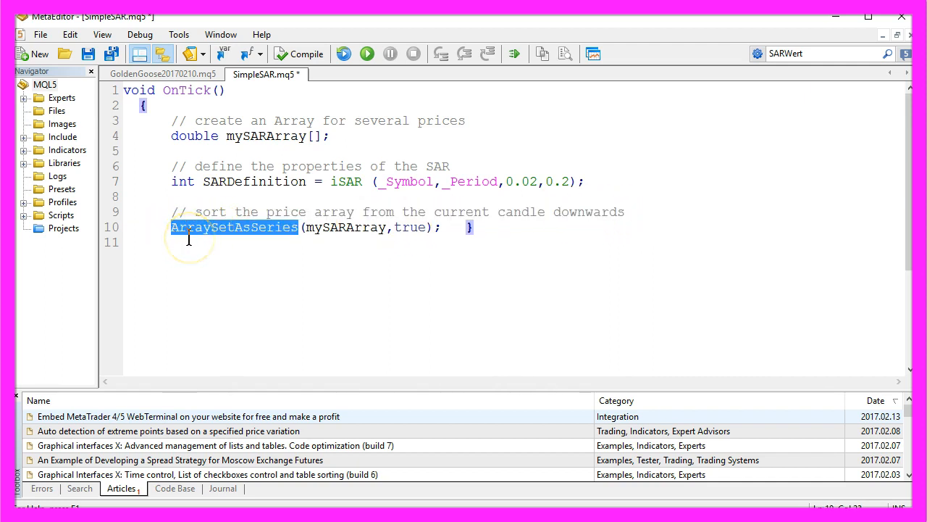
Sort mySARArray with ArraySetAsSeries and copy 3 SAR values from buffer 0 via CopyBuffer.
double_click(344, 227)
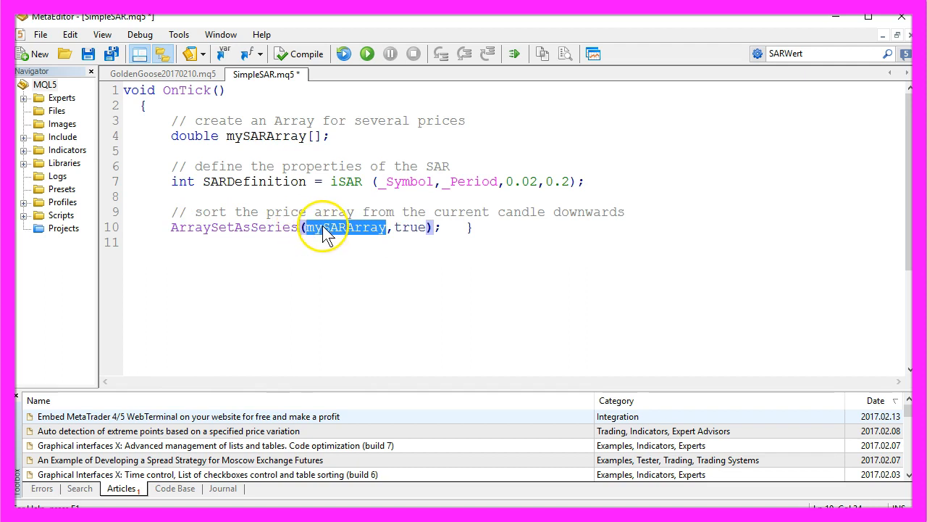
left_click(268, 137)
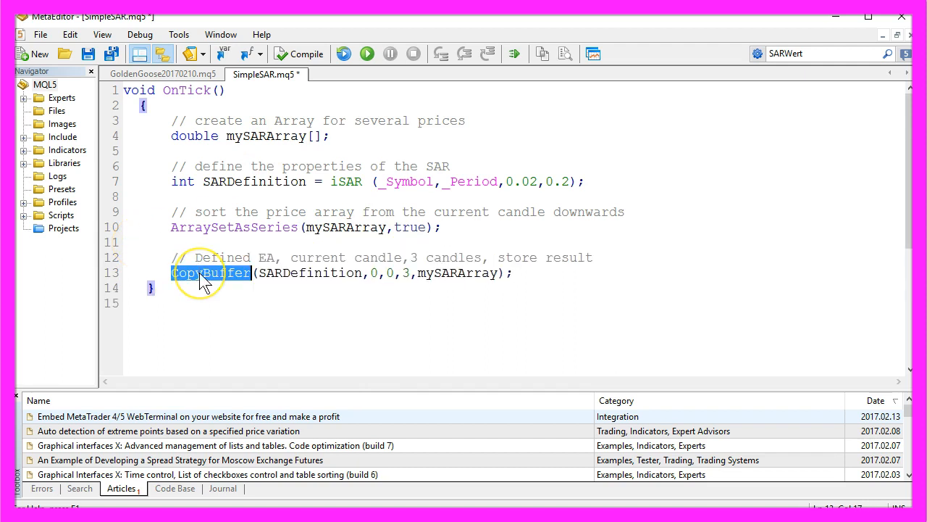
double_click(308, 273)
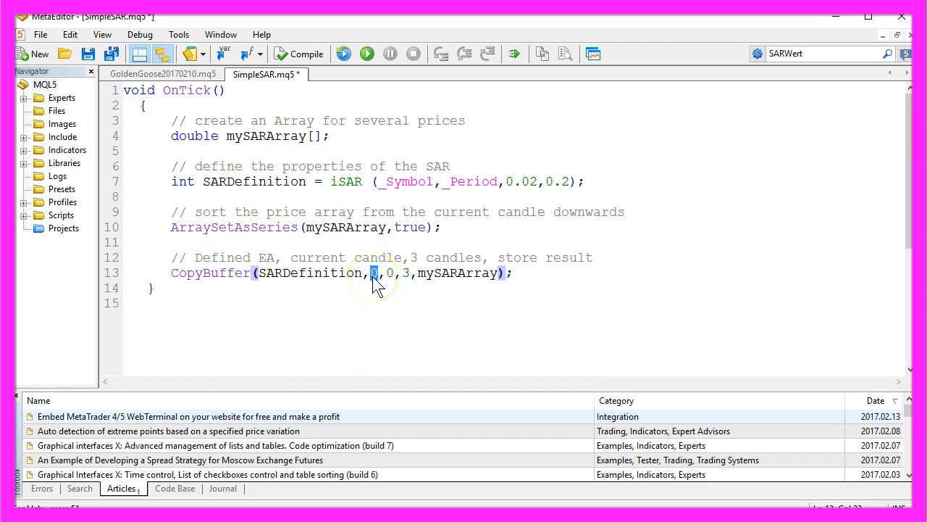
double_click(378, 257)
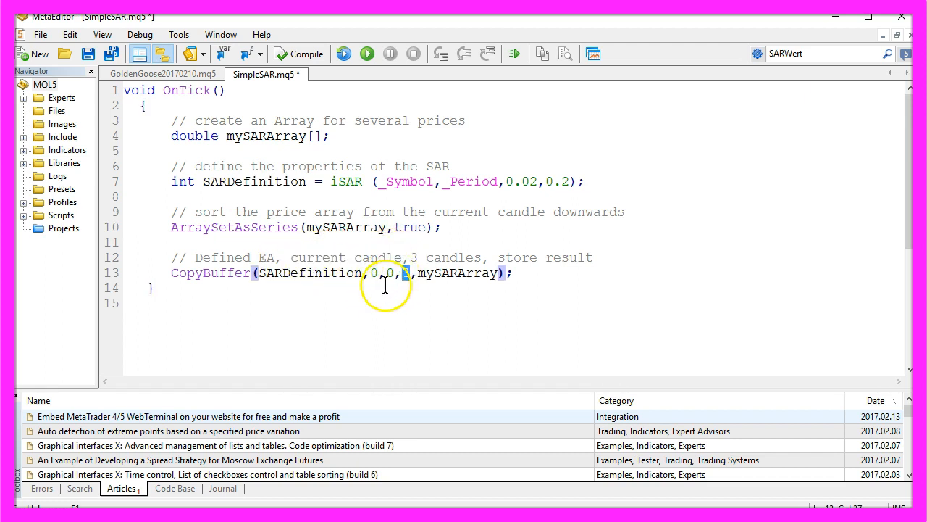
double_click(440, 257)
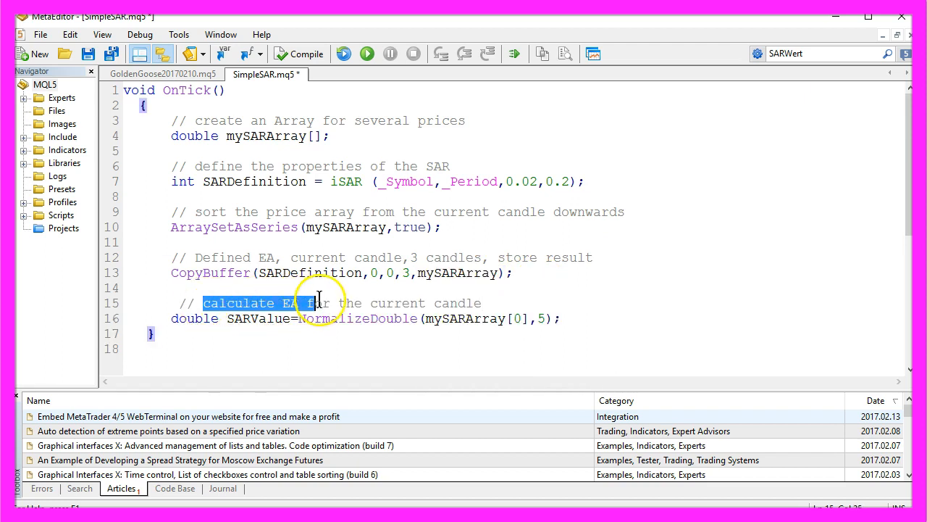
Store SARValue as NormalizeDouble(mySARArray[0],5) and output it with a Comment line.
left_click_drag(305, 302, 484, 302)
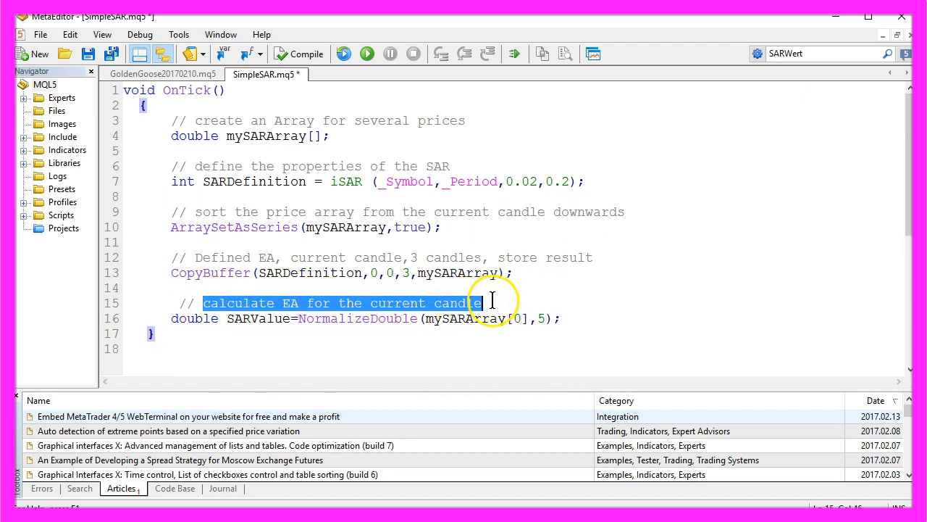
double_click(193, 319)
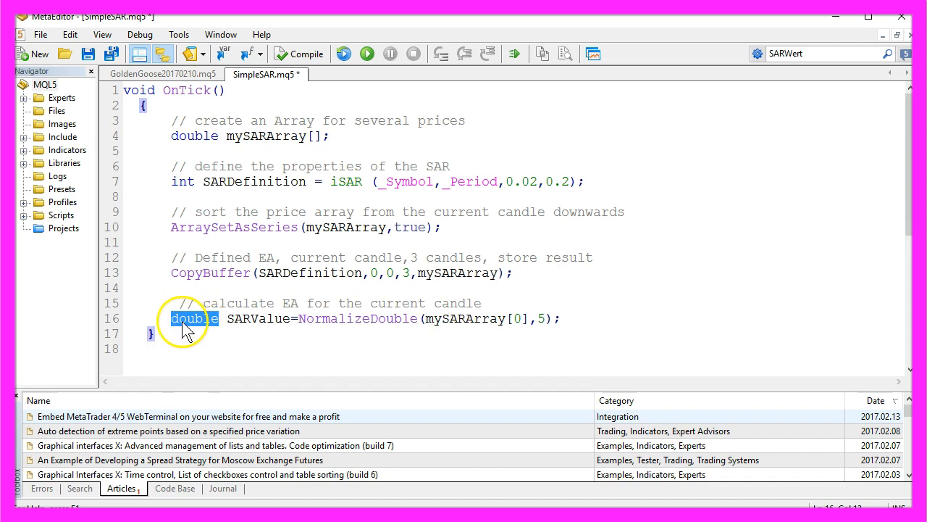
double_click(258, 319)
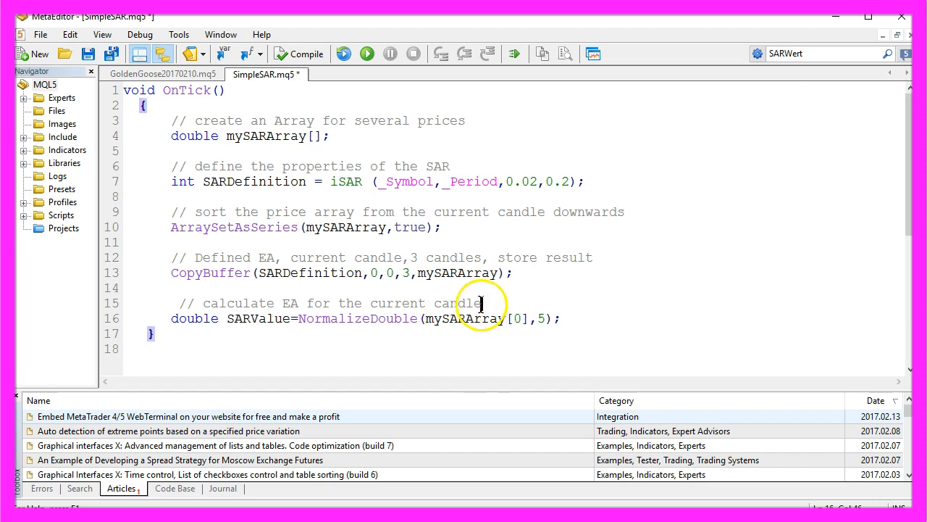
double_click(463, 319)
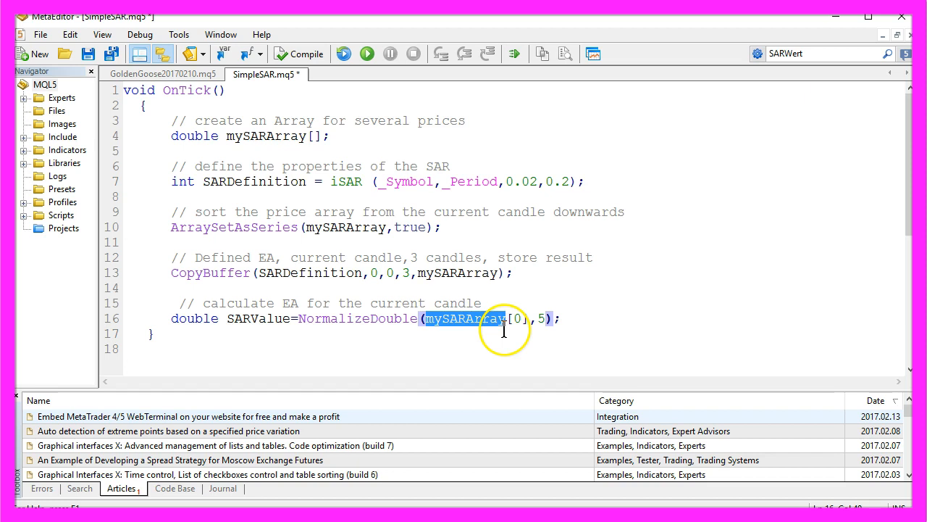
double_click(357, 318)
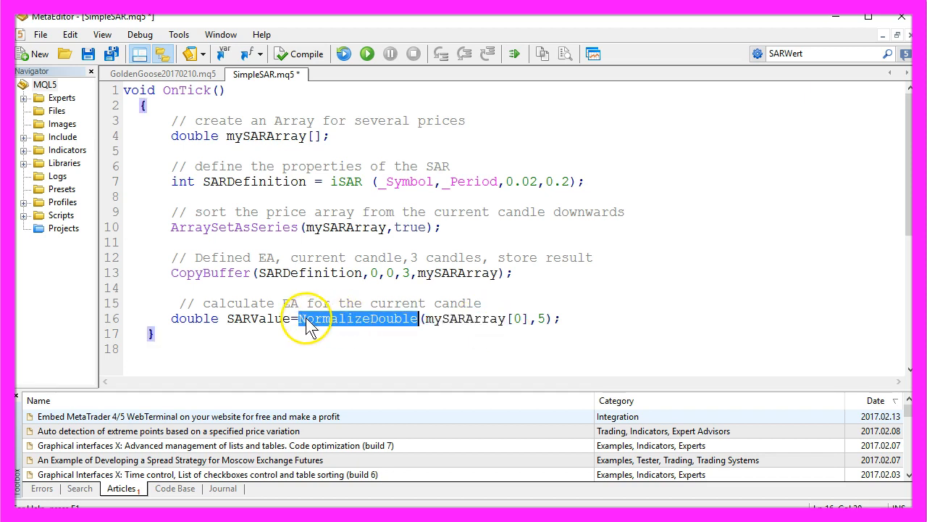
mouse_move(525, 329)
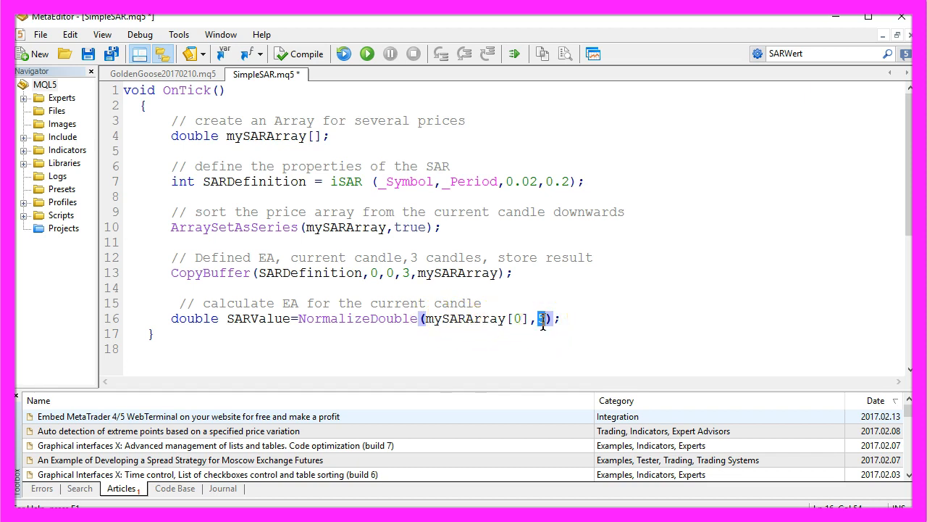
type("5")
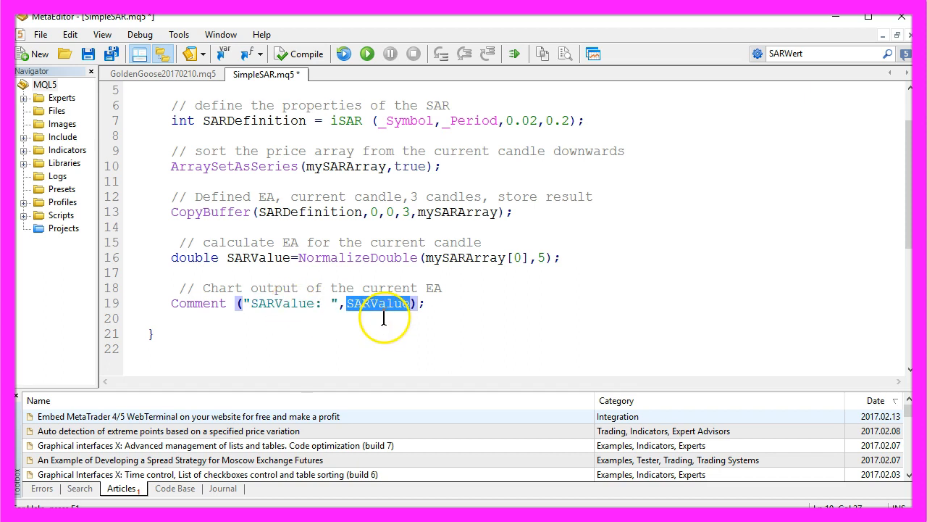
mouse_move(402, 314)
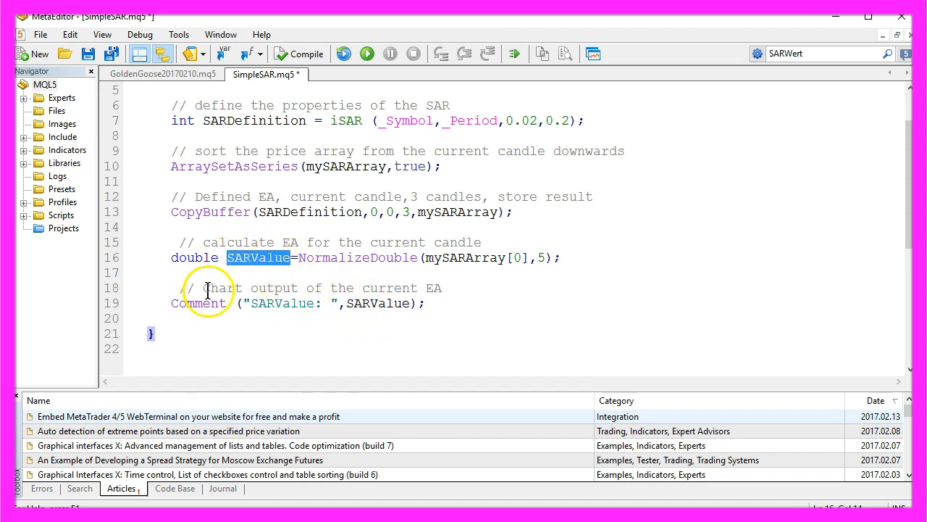
double_click(222, 287)
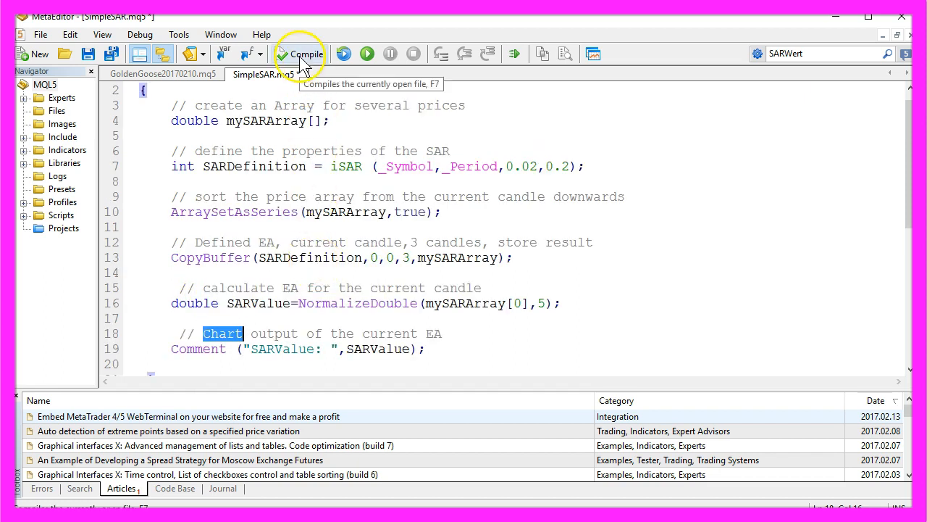
Compile SimpleSAR.mq5 and confirm the Errors tab shows 0 error(s), 0 warning(s).
left_click(300, 54)
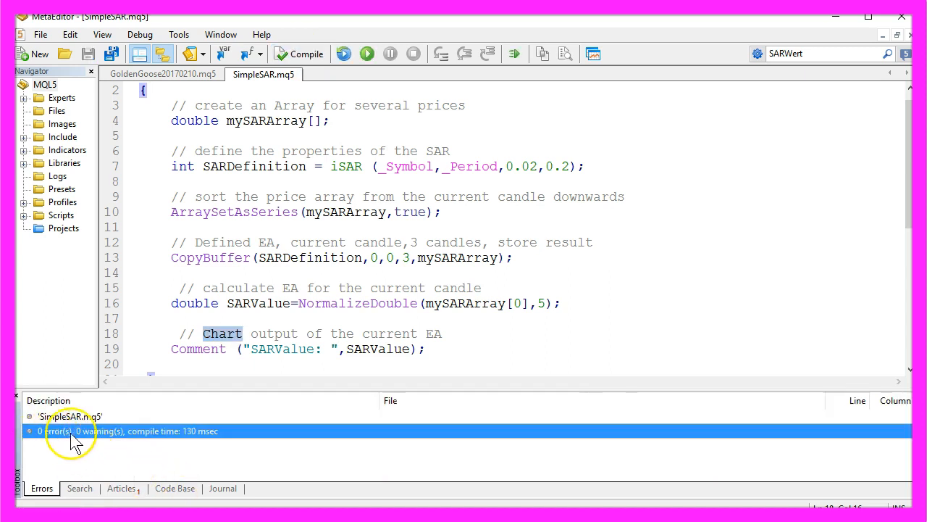
mouse_move(590, 53)
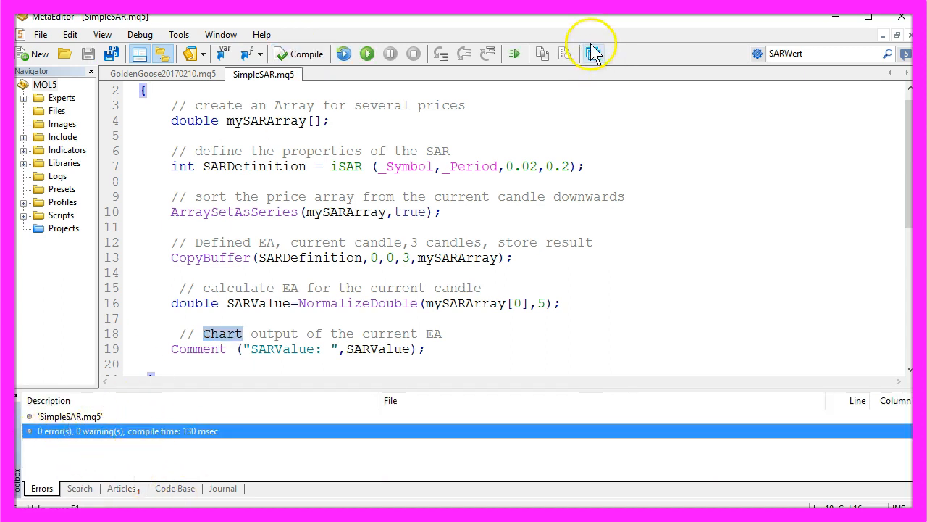
mouse_move(594, 53)
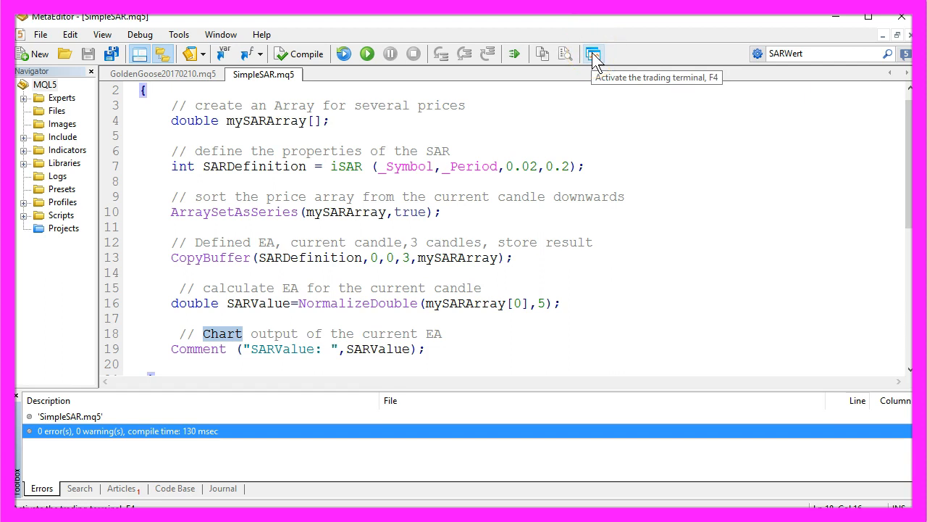
Open the Strategy Tester from View and start a visual SimpleSAR backtest on EURCAD.m.
left_click(593, 53)
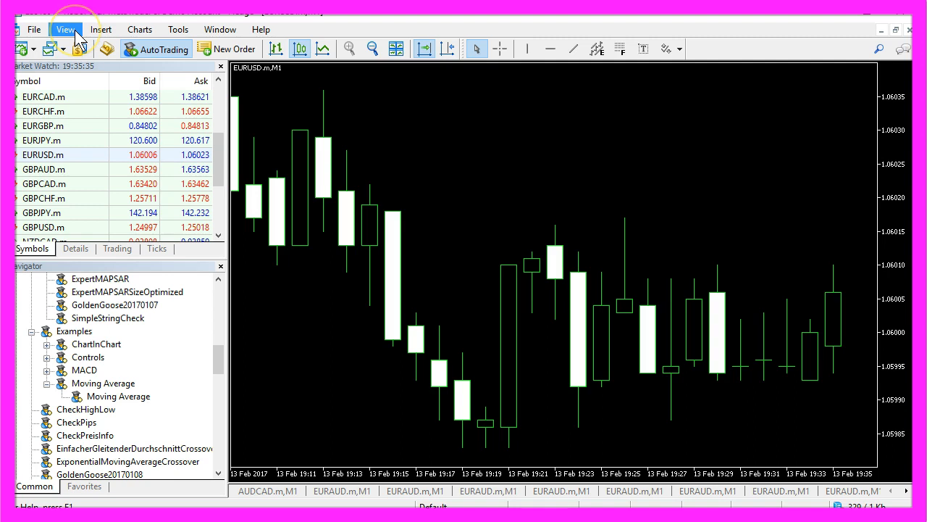
left_click(65, 29)
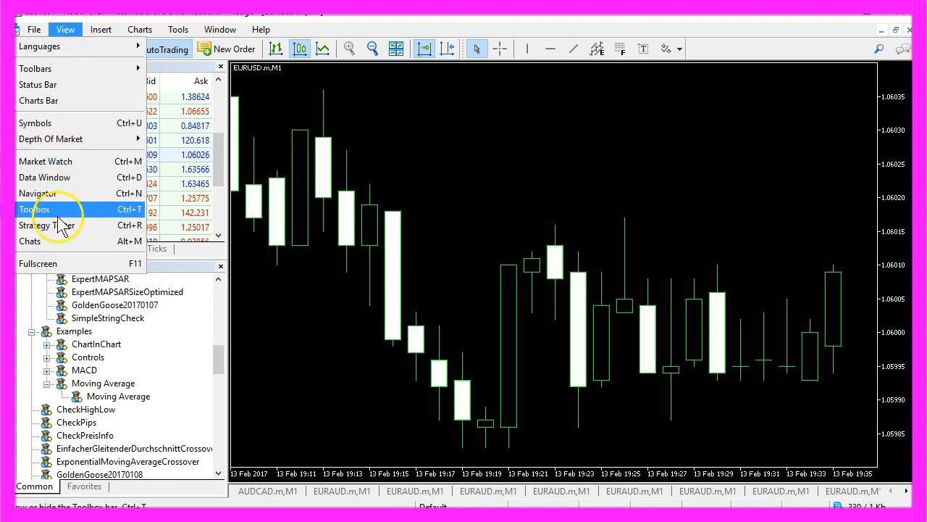
mouse_move(47, 225)
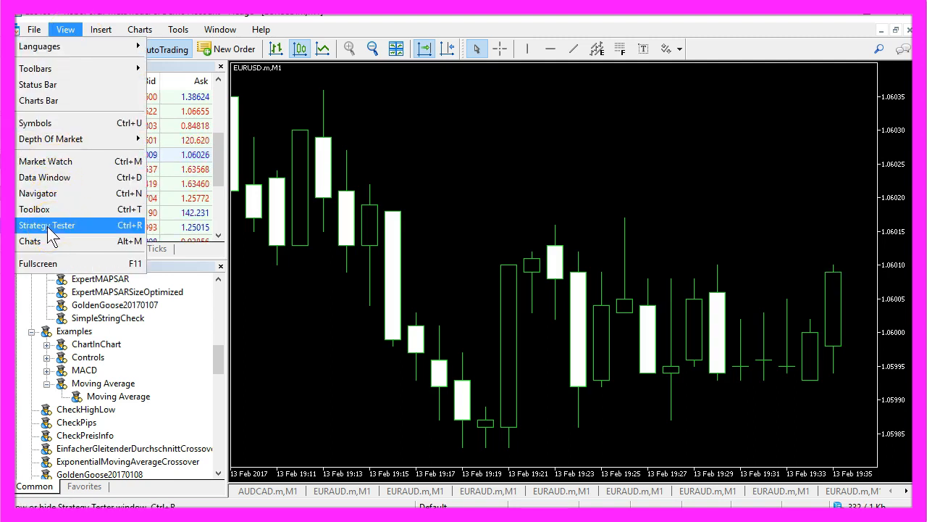
mouse_move(119, 230)
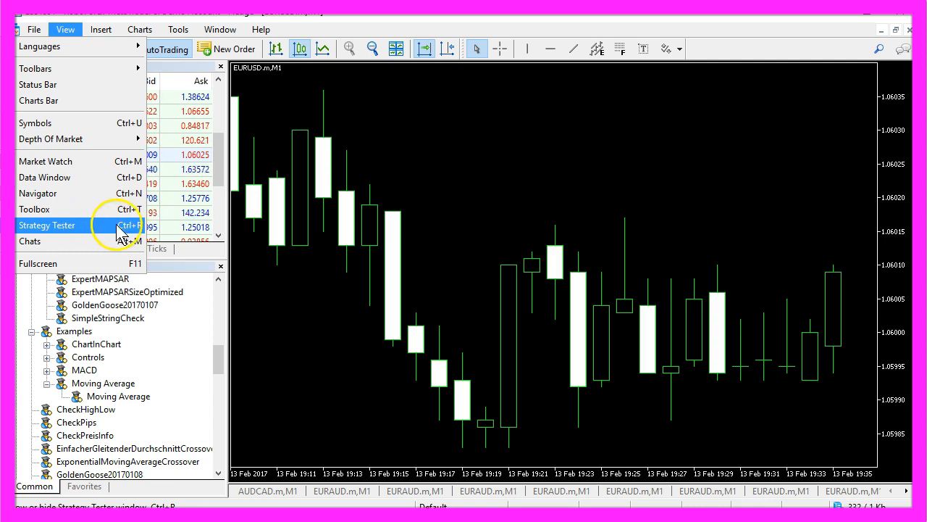
left_click(47, 225)
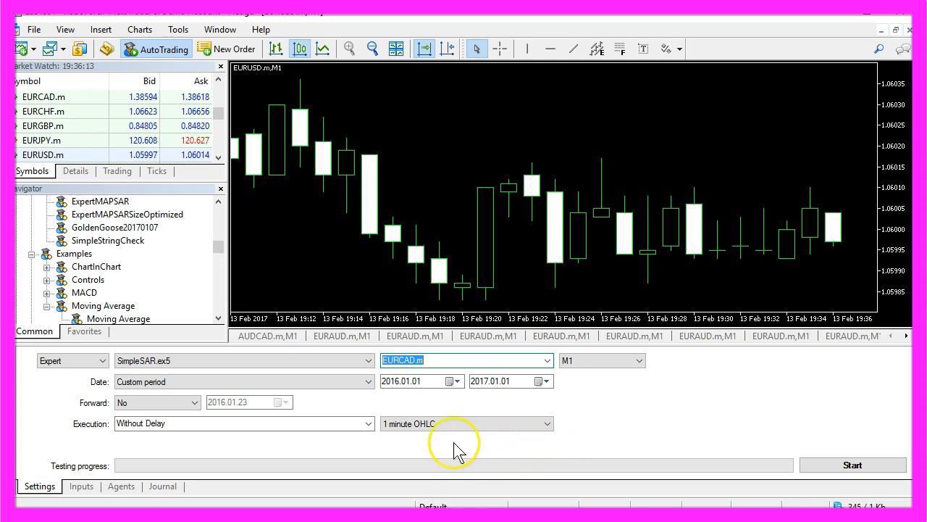
mouse_move(539, 344)
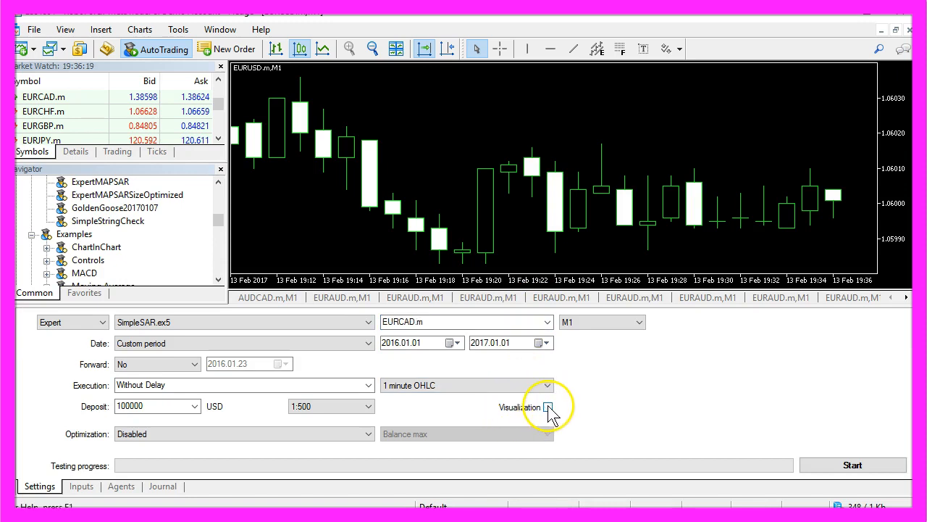
left_click(547, 406)
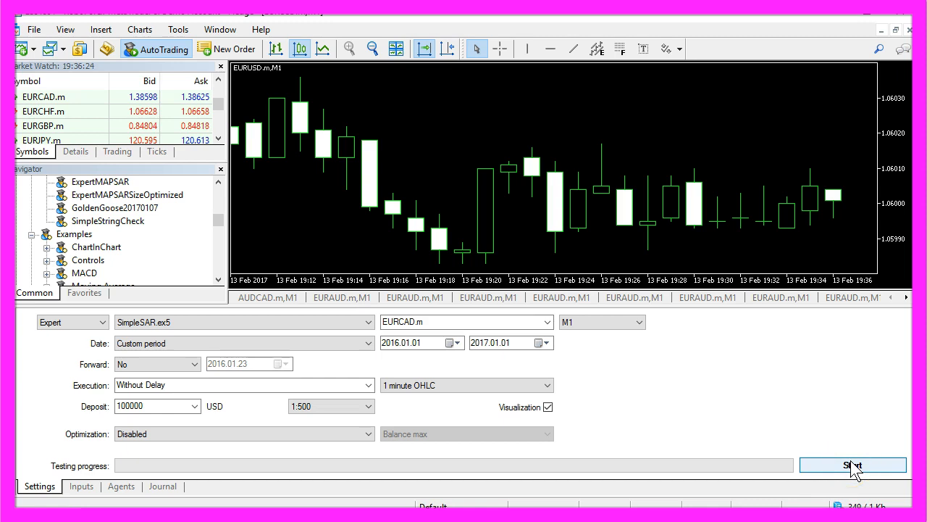
left_click(852, 465)
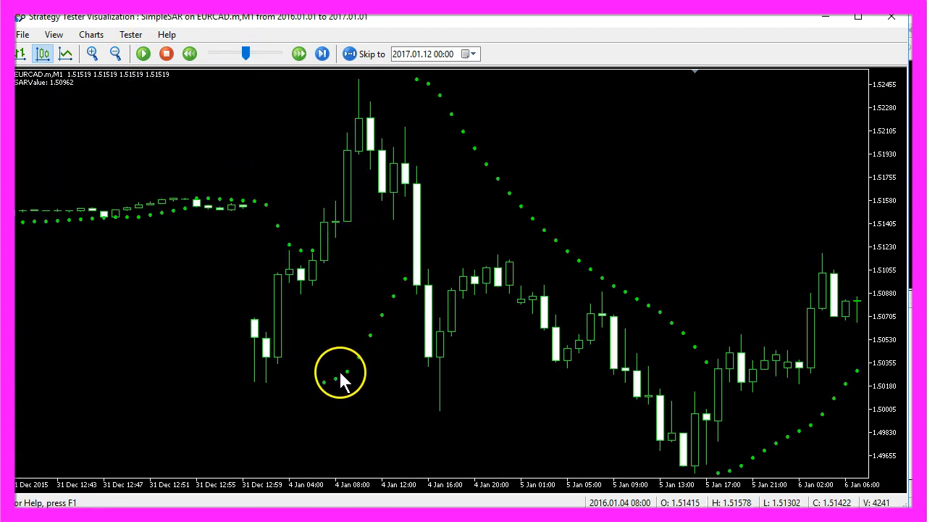
mouse_move(408, 284)
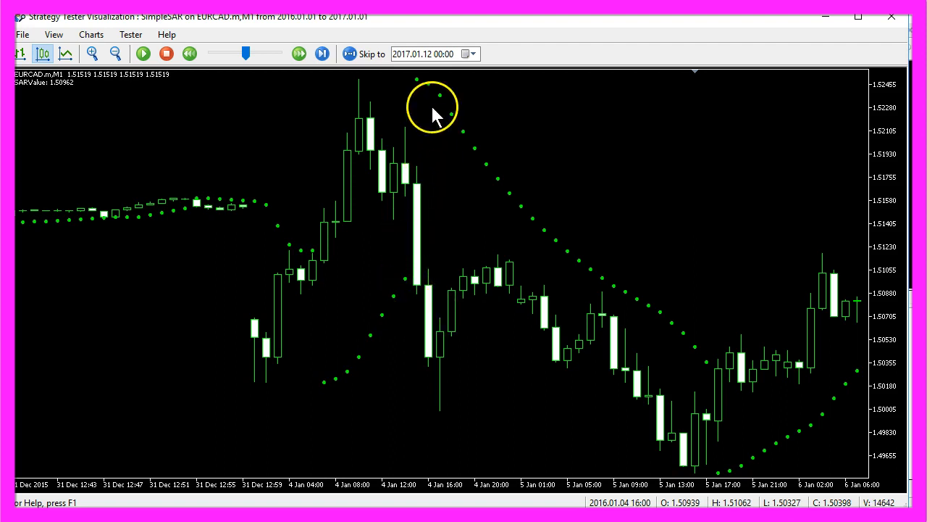
mouse_move(420, 82)
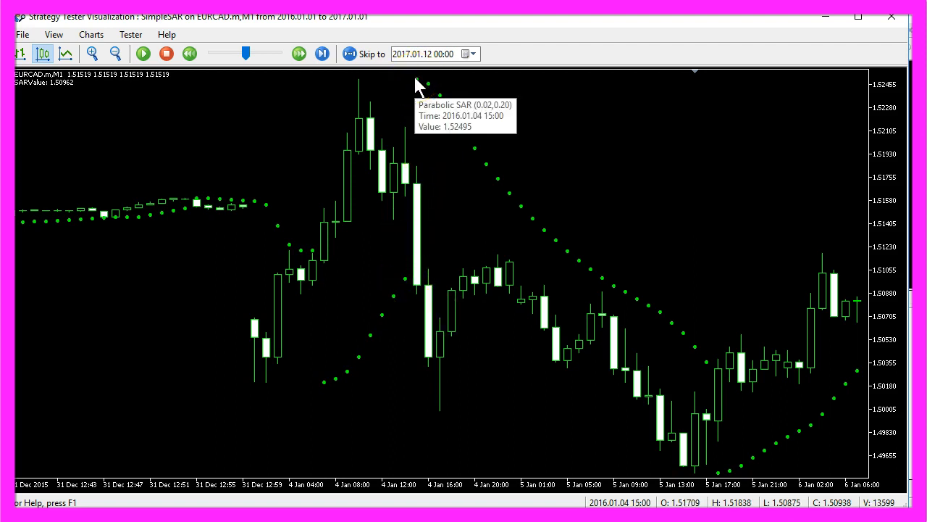
mouse_move(420, 87)
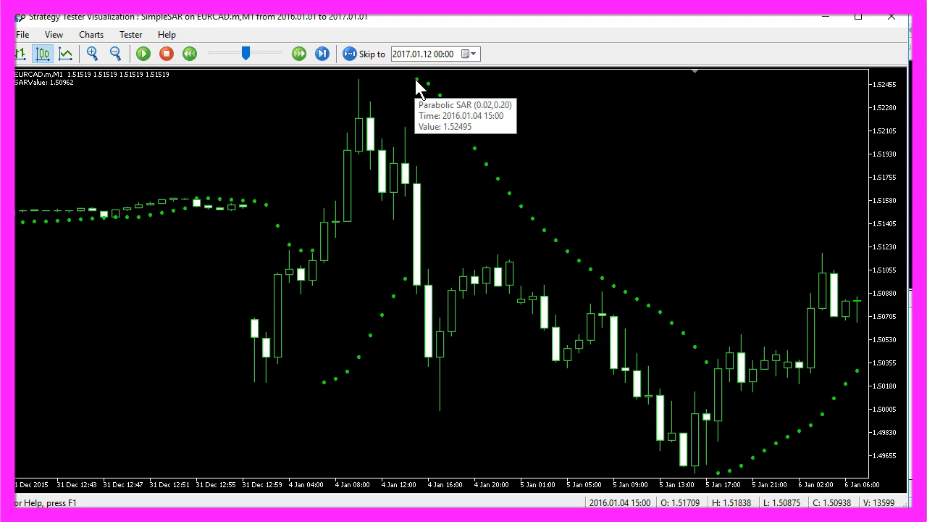
mouse_move(709, 362)
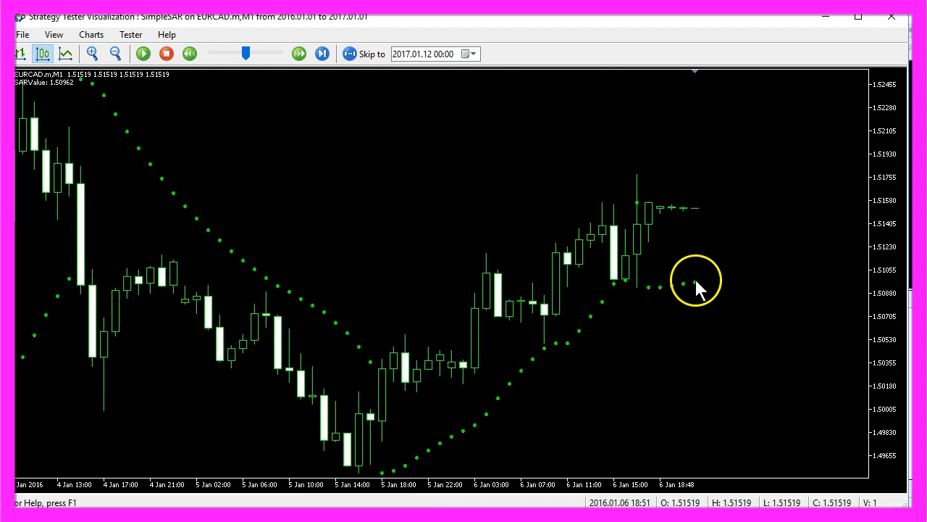
mouse_move(684, 282)
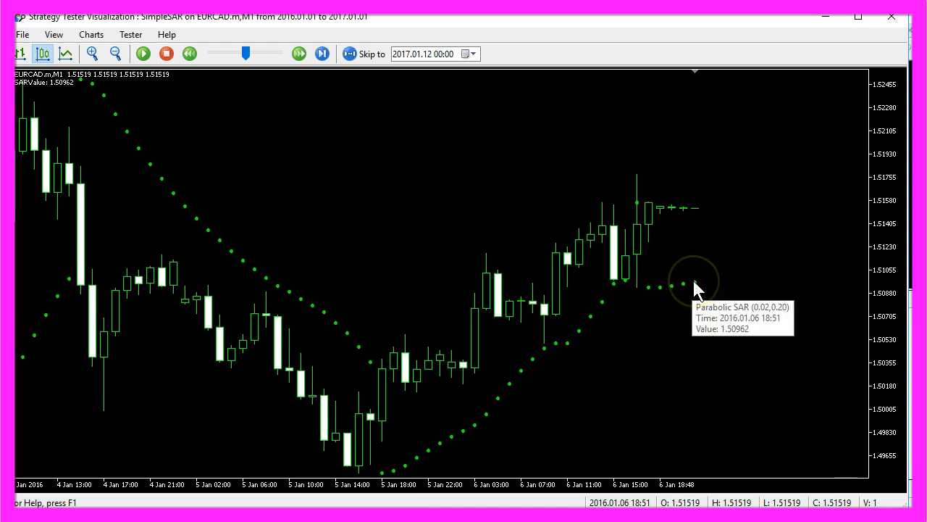
mouse_move(594, 261)
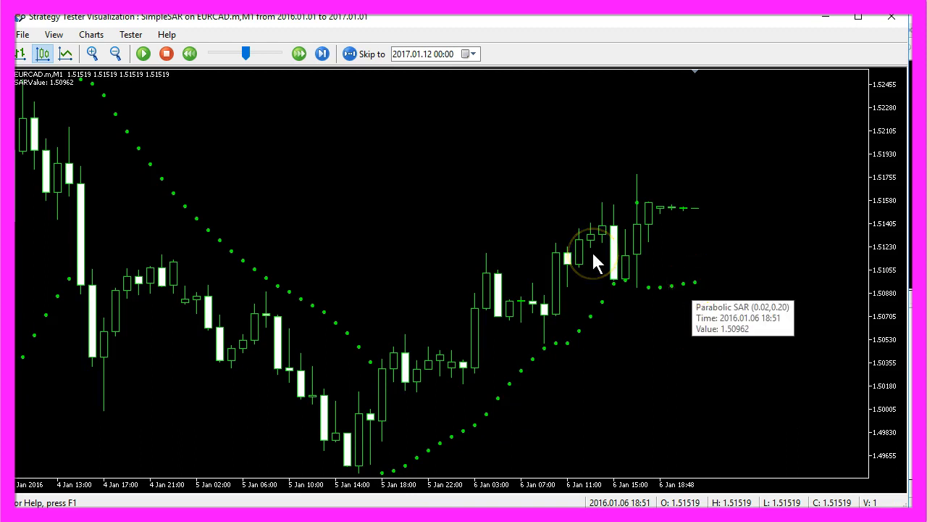
mouse_move(598, 262)
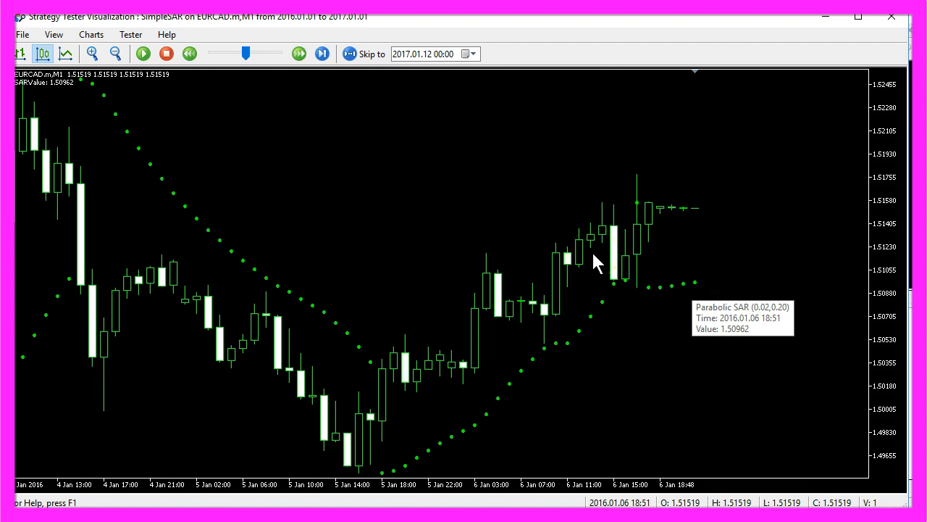
mouse_move(47, 95)
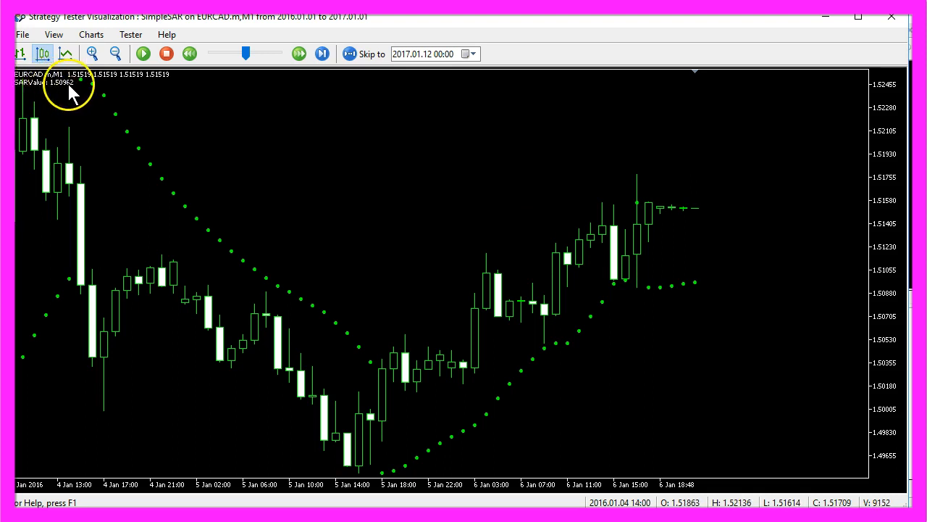
mouse_move(542, 196)
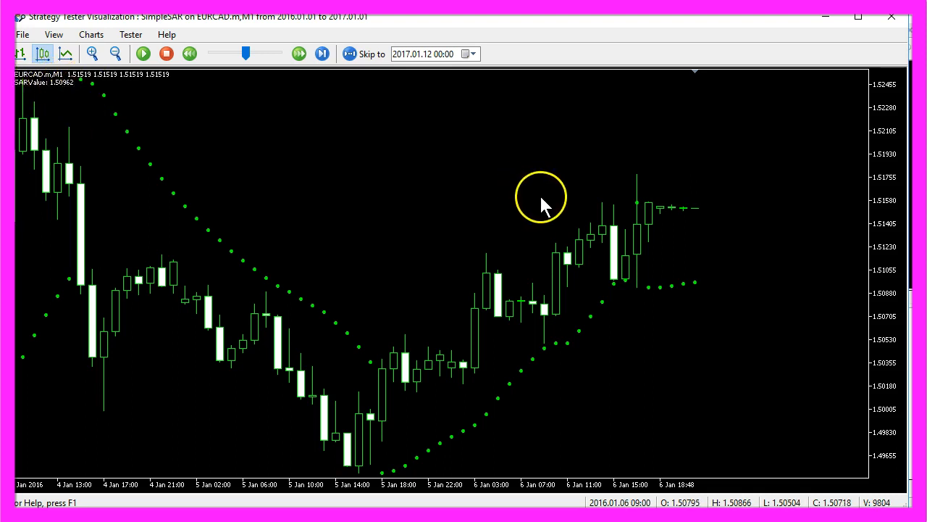
mouse_move(535, 161)
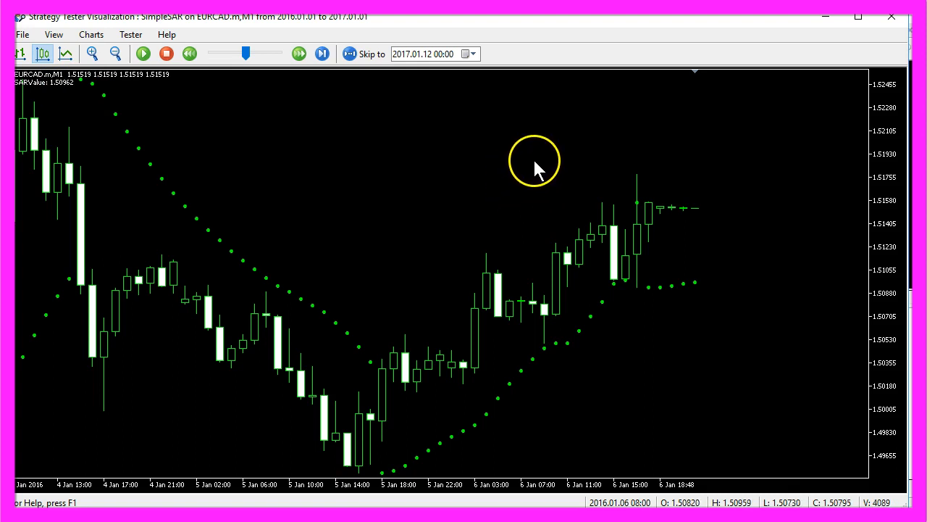
mouse_move(695, 214)
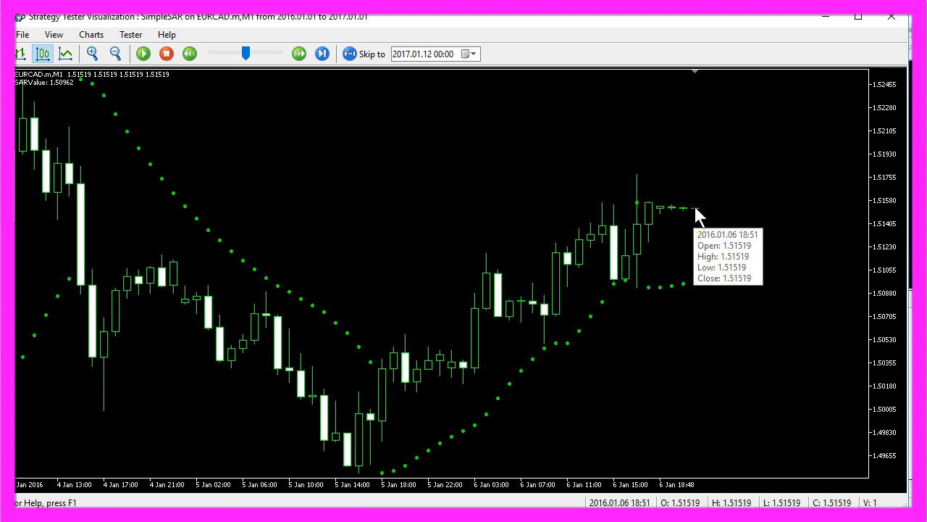
mouse_move(698, 282)
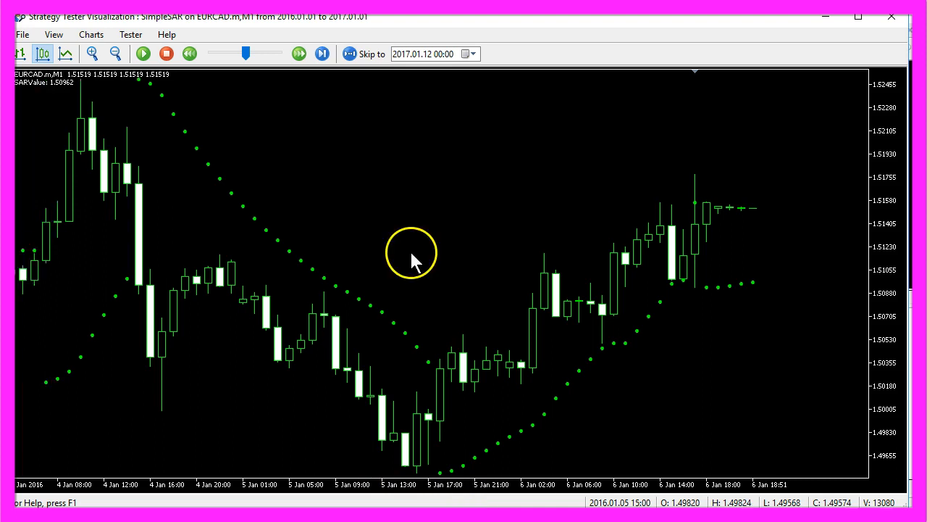
mouse_move(415, 261)
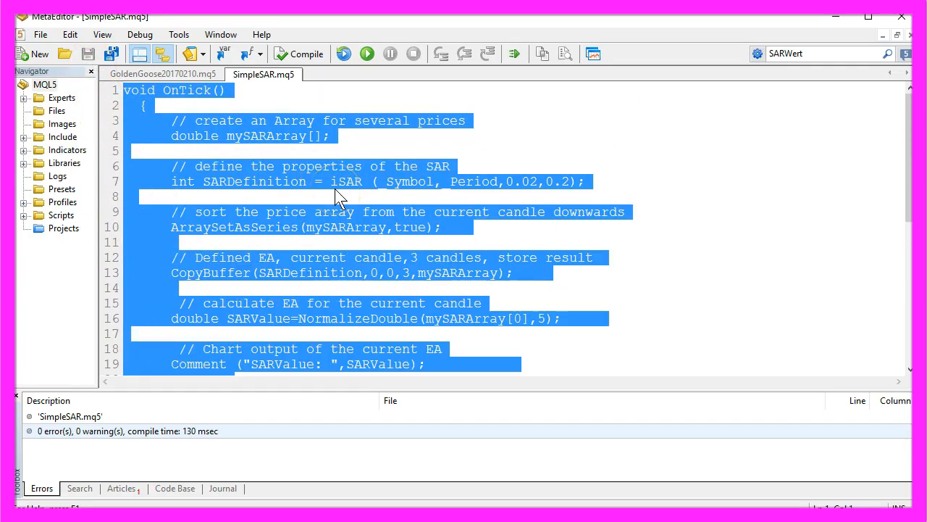
mouse_move(263, 73)
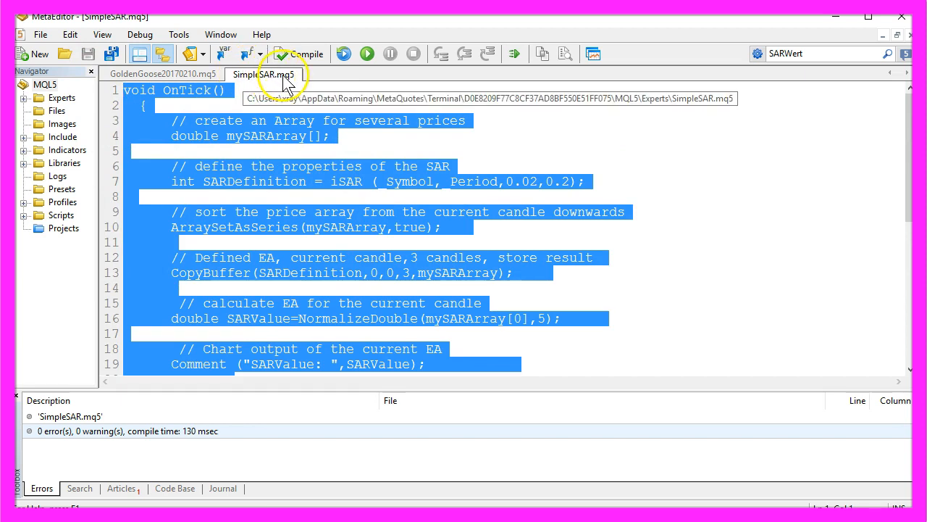